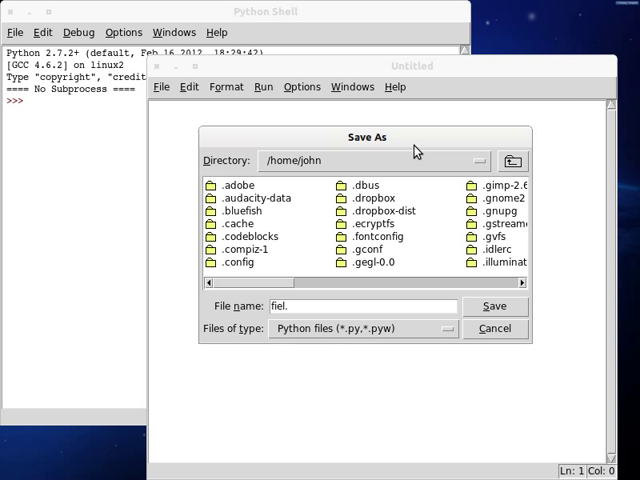
Name the untitled script file.py and save it in the home directory
type("file.py")
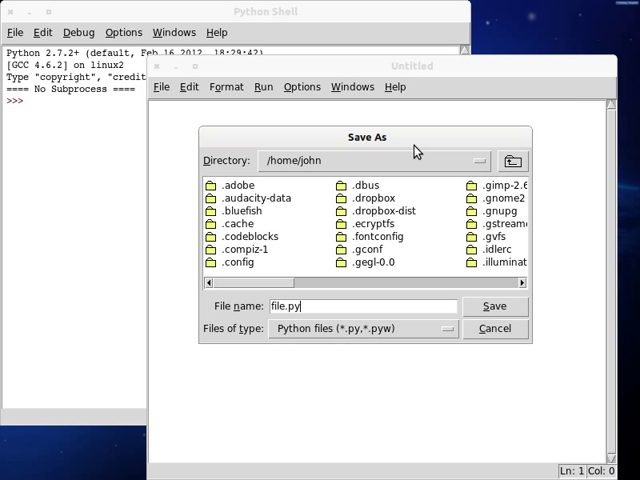
left_click(495, 306)
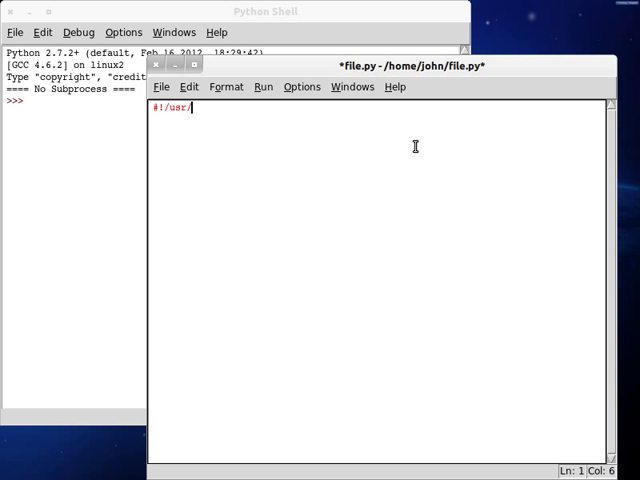
Write the env python shebang, the Base class, and a main block creating root = Base()
type("bin/env python")
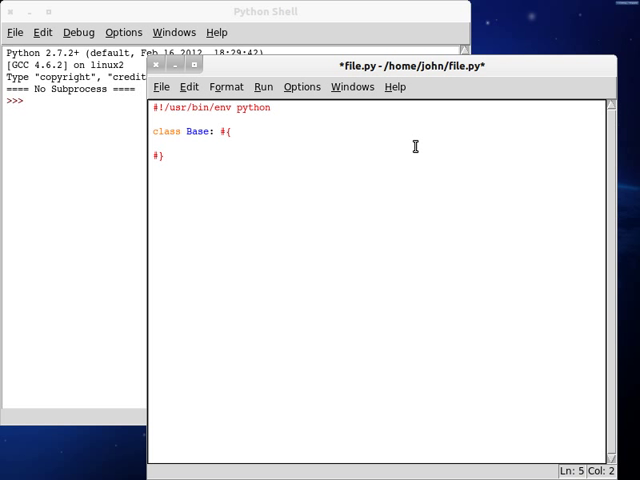
type("def __init__( self ): #{")
type("#}")
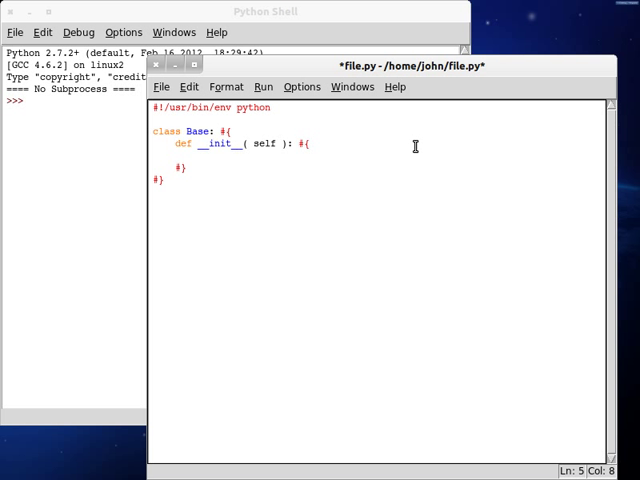
type("if ()")
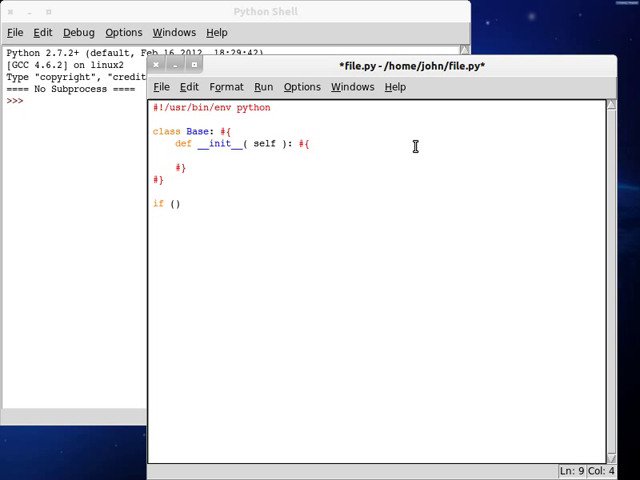
type("__name__")
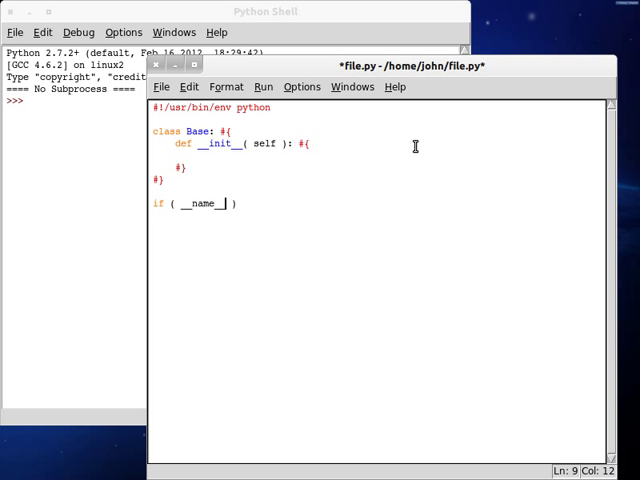
type("== \"__mna\"")
type("#}")
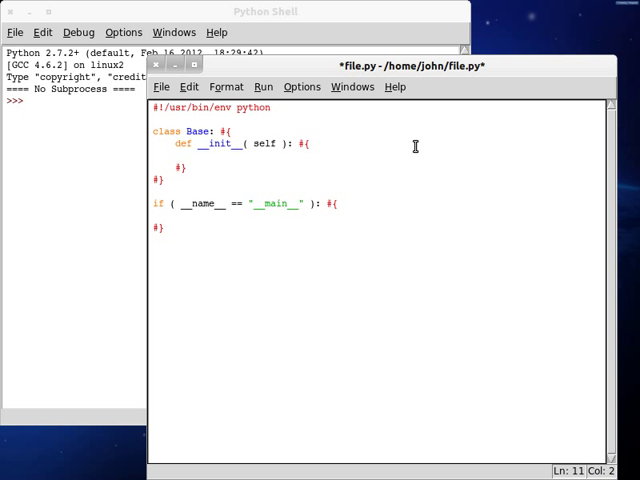
type("root")
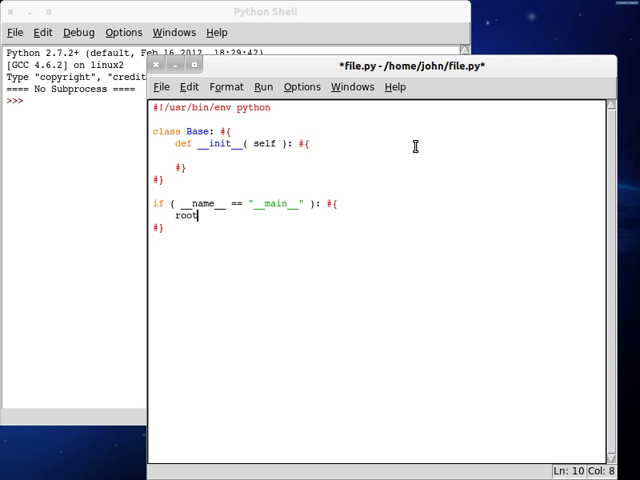
type("= Base")
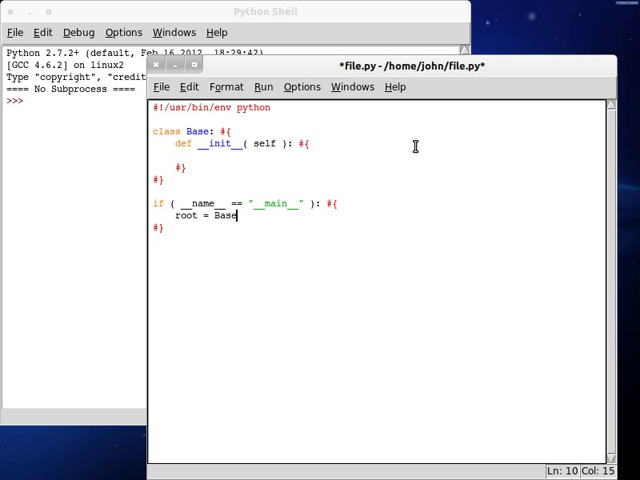
type("();")
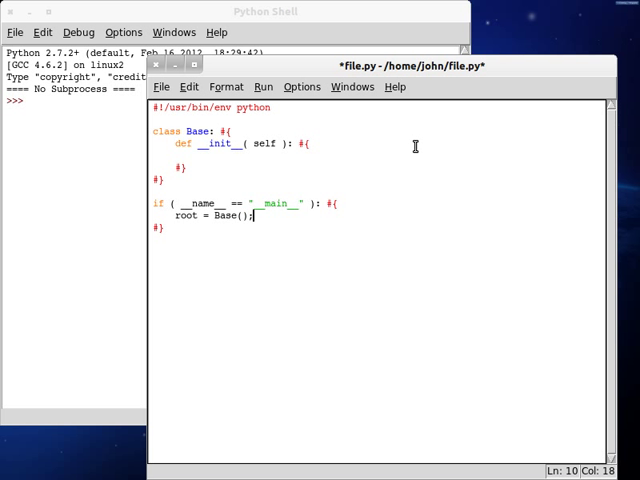
Set self.string to "This is a string! Isn't it?" in the constructor and save
type("self.s")
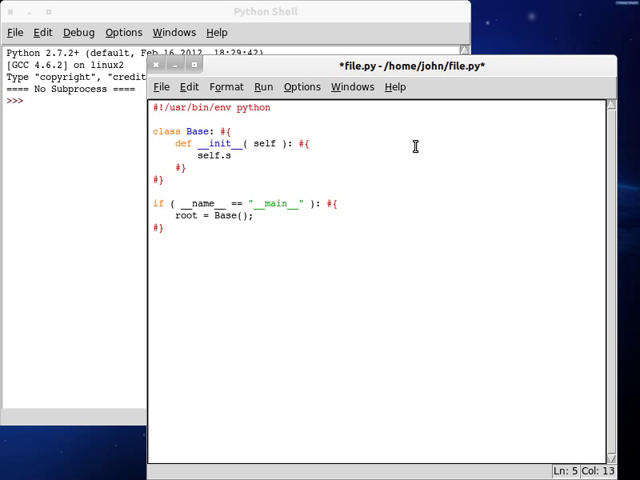
type("tring =")
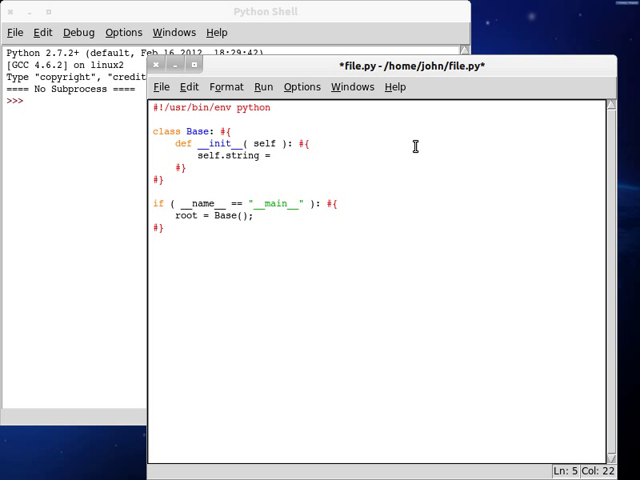
type("\"This is a string!")
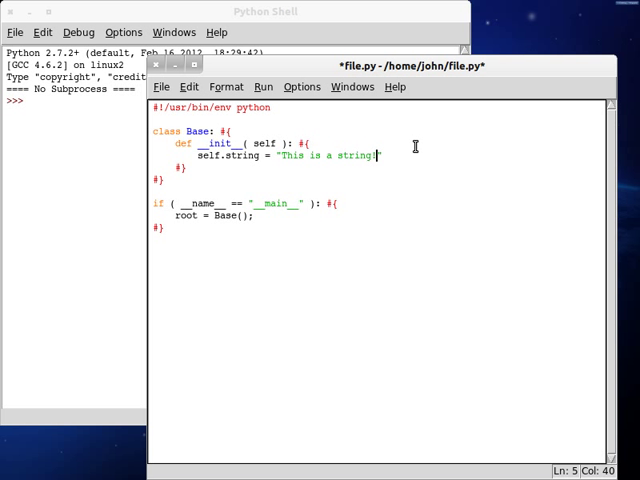
type("Isn't it?")
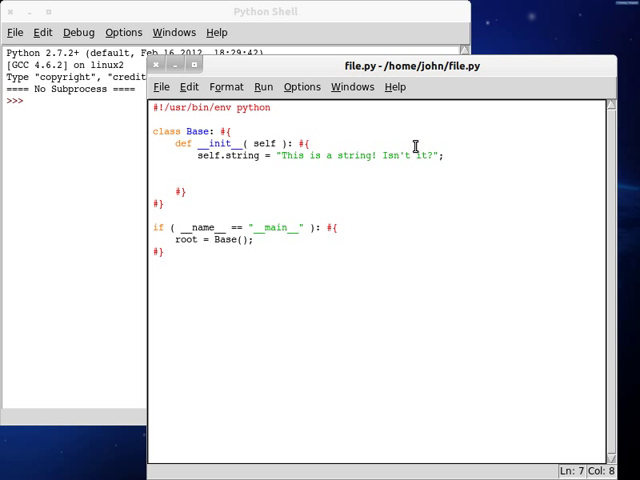
Add print( self.string.isalpha() ); right after the self.string assignment in __init__
type("self.s")
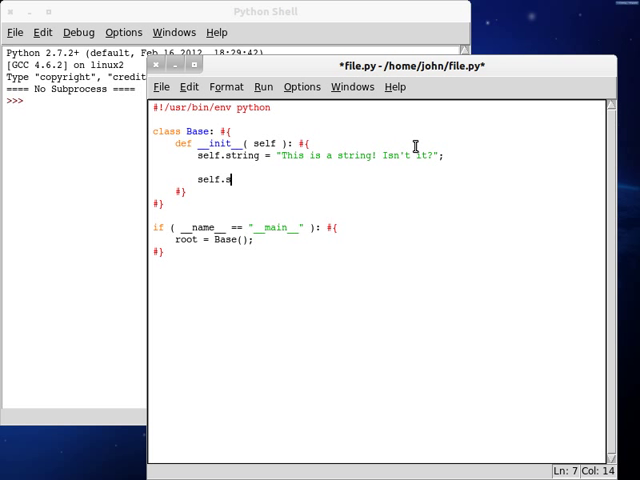
type("tring")
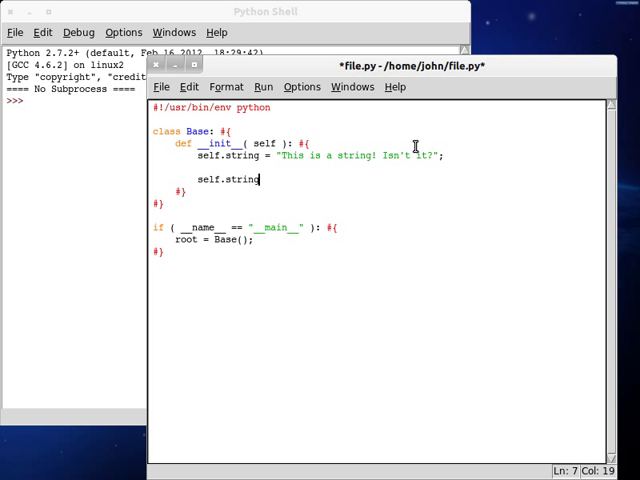
type(".is")
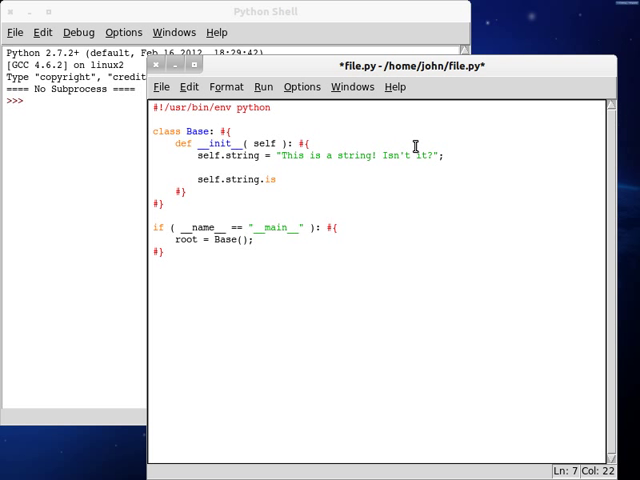
type("alpha(")
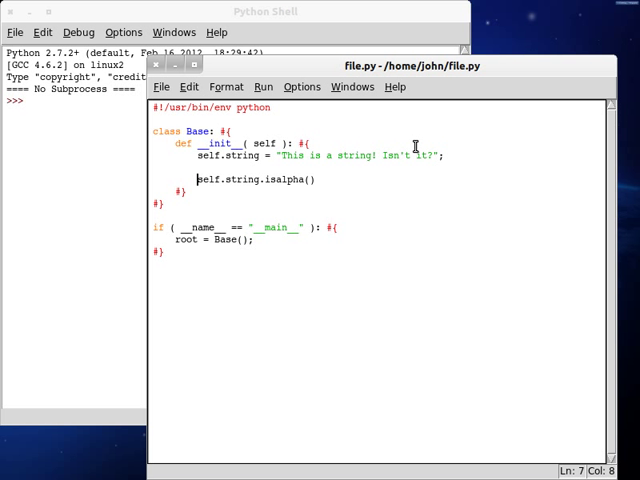
type("print(")
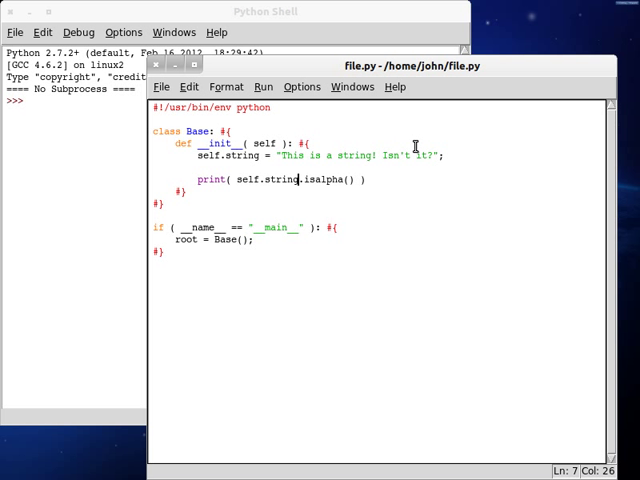
double_click(320, 179)
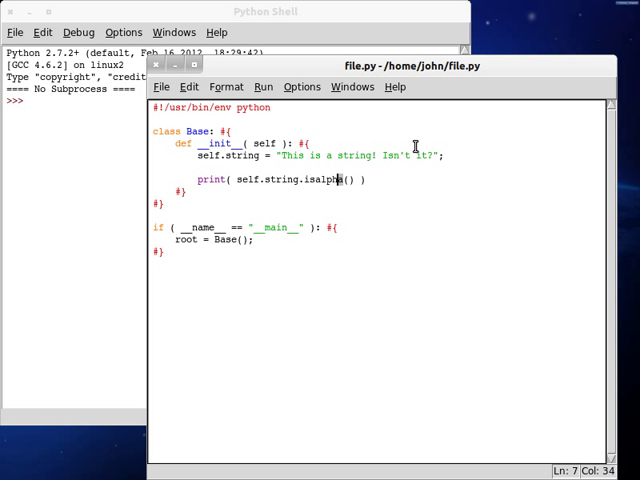
type("a")
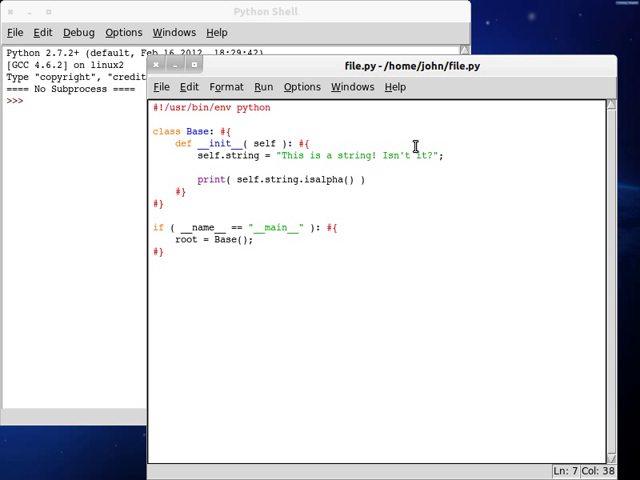
type(";")
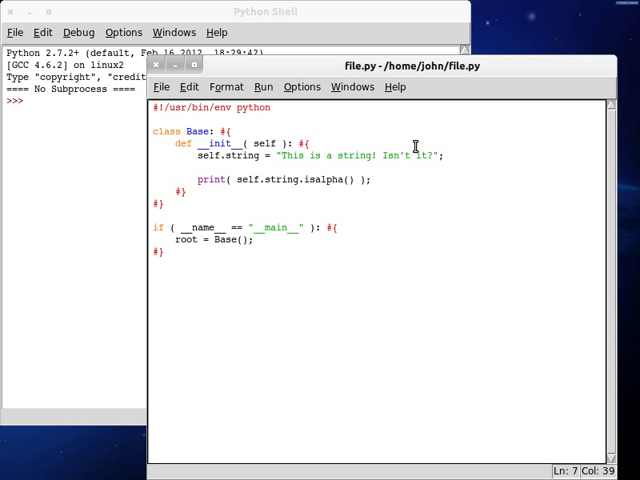
Run the script with varying test strings, then add import string; to the file and shell
key("F5")
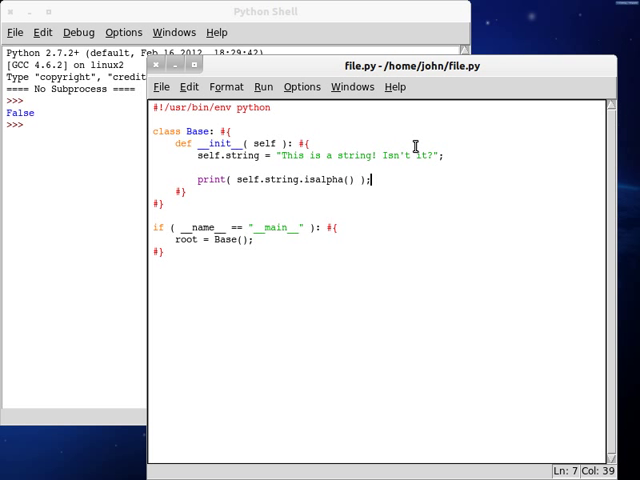
mouse_move(308, 157)
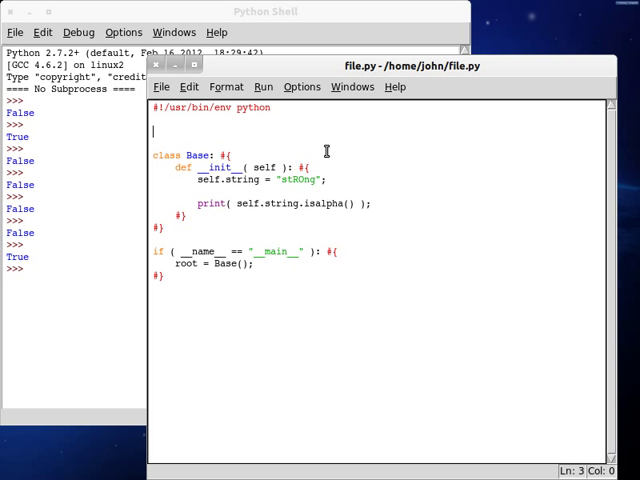
type("im")
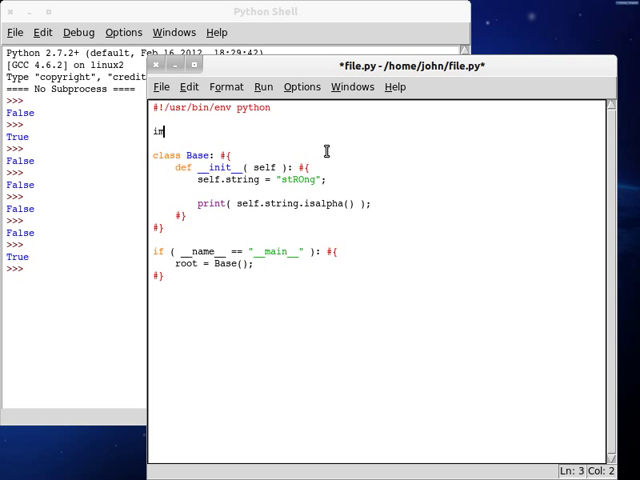
type("mport string;")
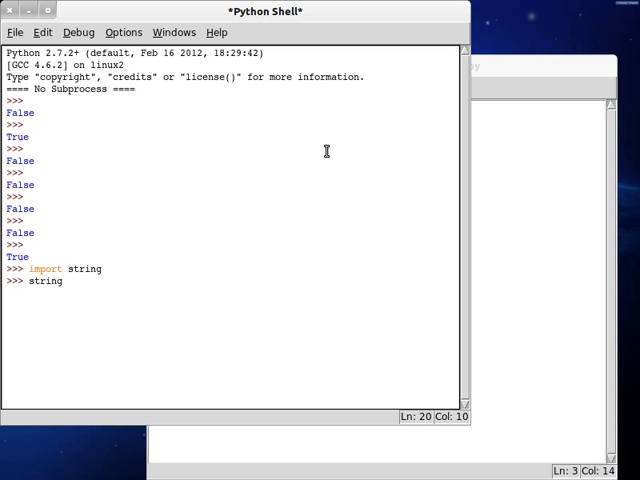
Browse string module names like atof and printable in the shell, then return to file.py
type(".atof")
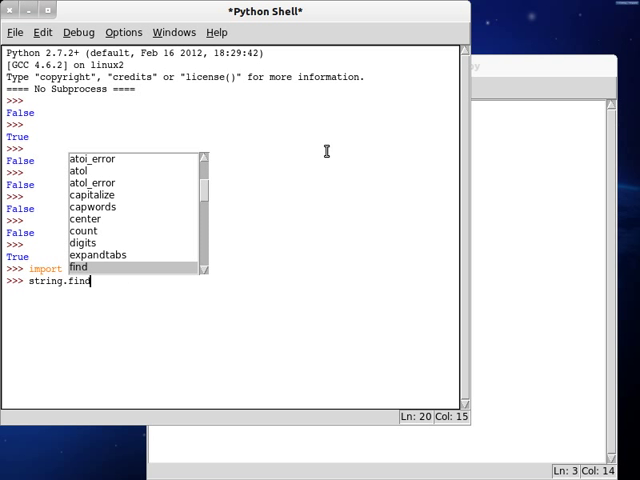
type("printable")
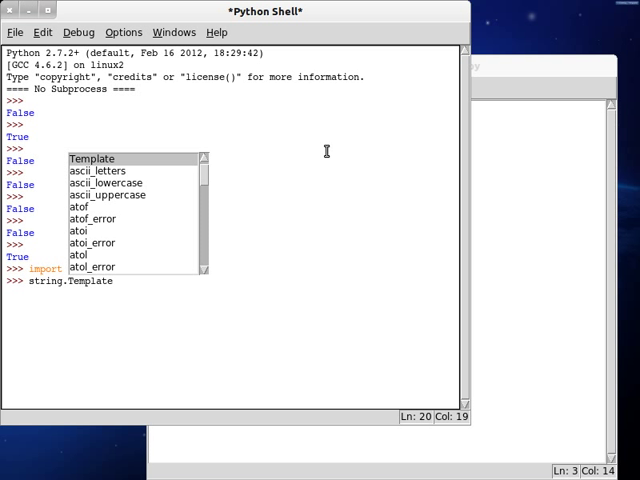
left_click(110, 183)
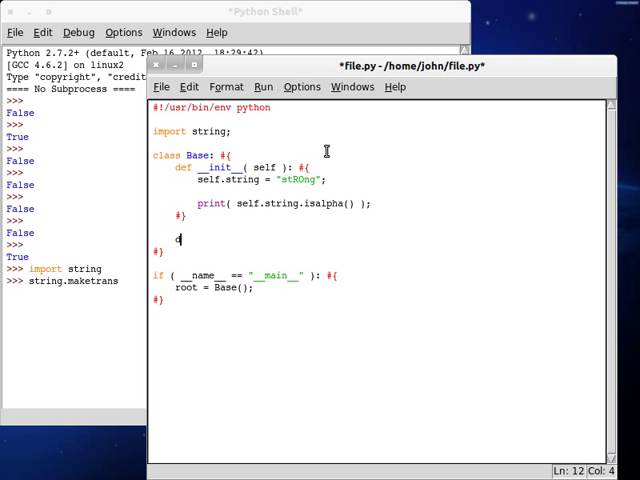
Define is_alphabetical(self, string_to_look_through) with a for loop over its characters
type("def is_alpha")
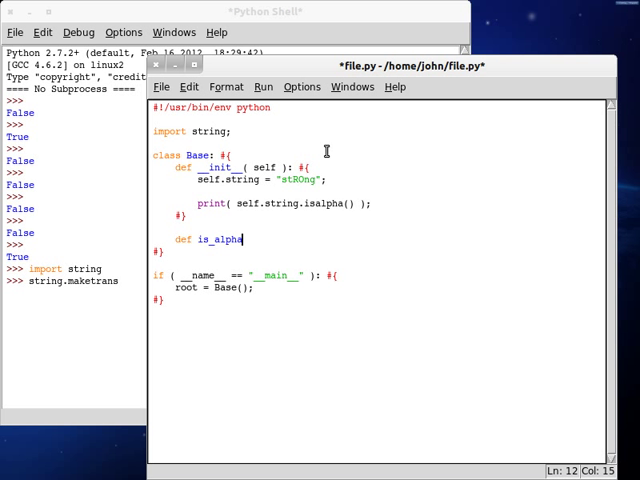
type("betical")
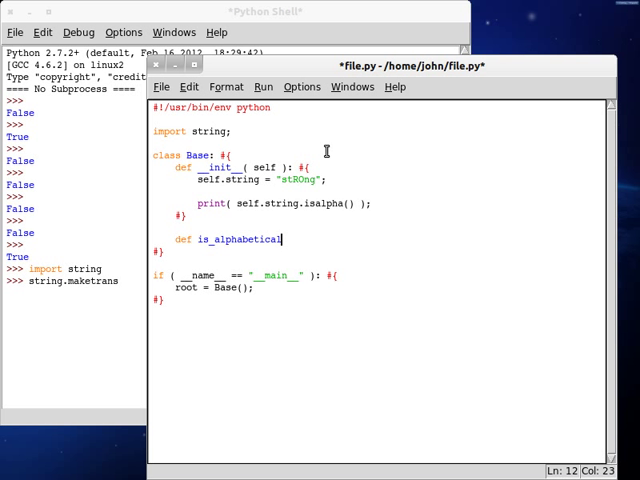
type("( self, styri )")
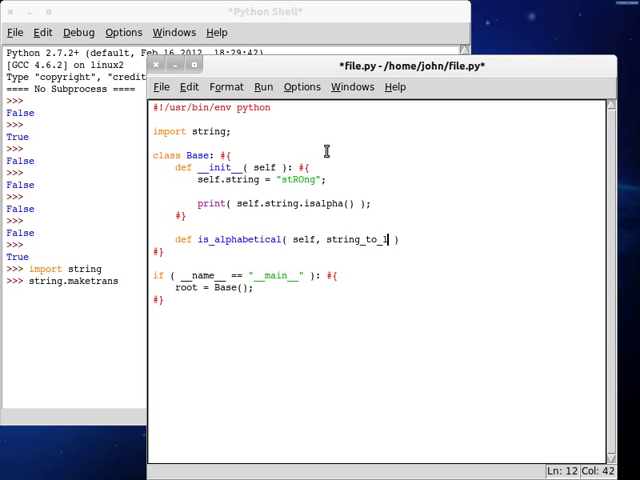
type("look_through")
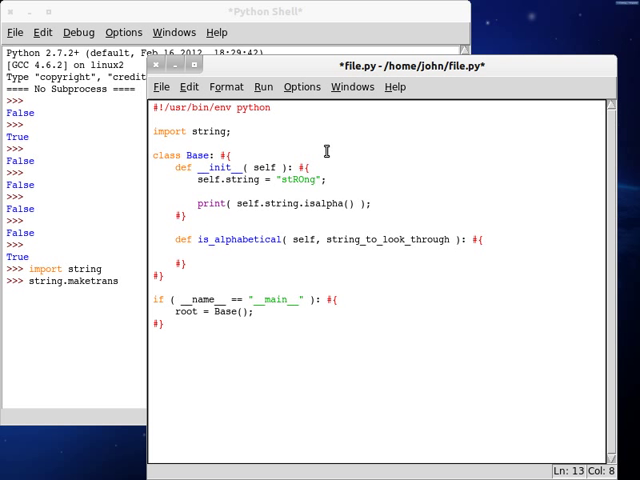
type("i")
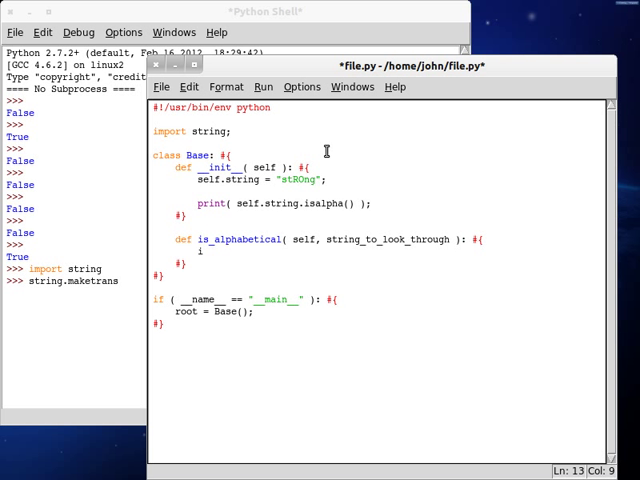
type("for")
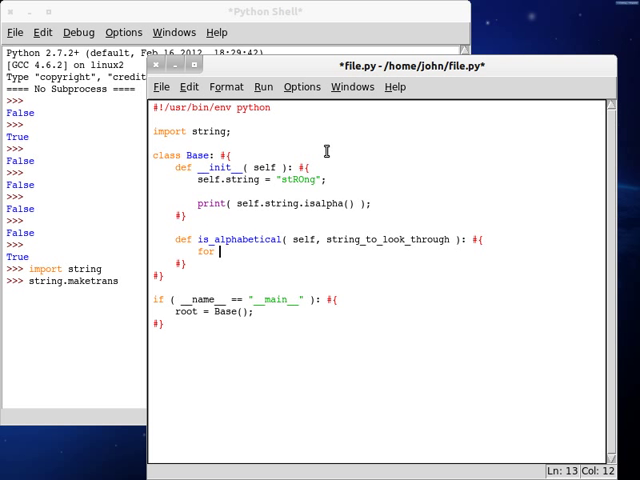
type("character in se")
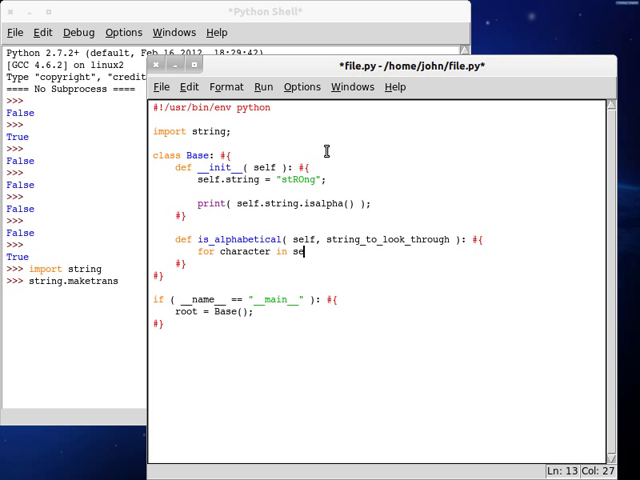
type("ring")
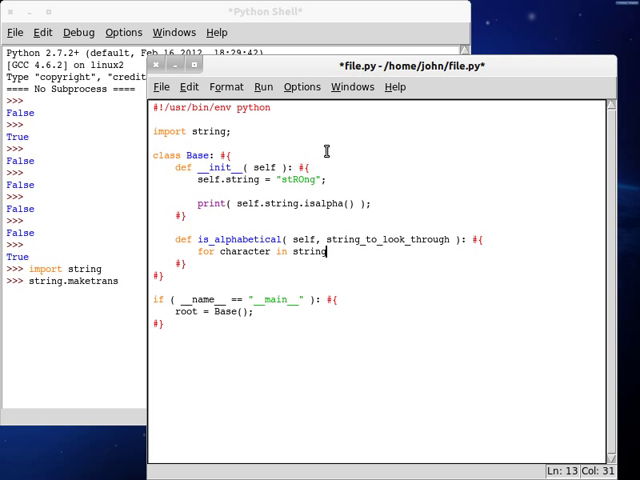
type("_to_l")
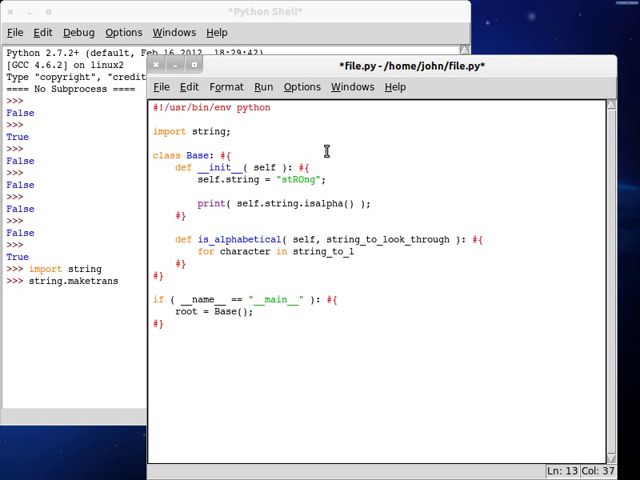
type("ook_through: #{")
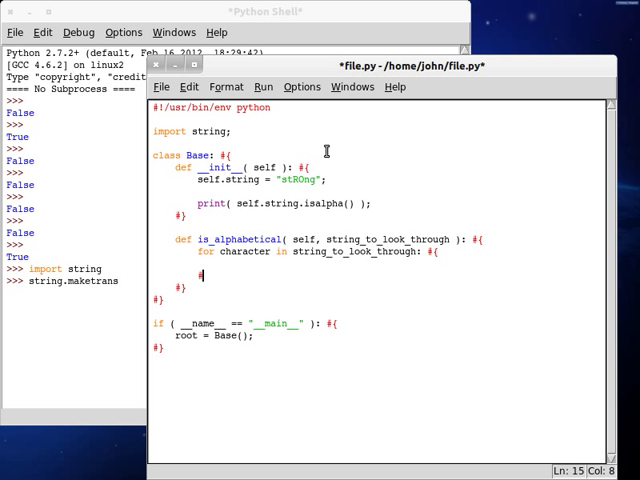
Return False for characters not in string.ascii_letters, and begin the final return True
type("if (")
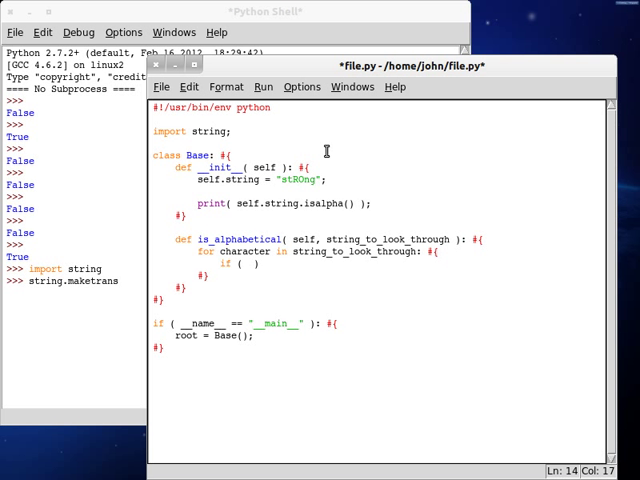
type("character om")
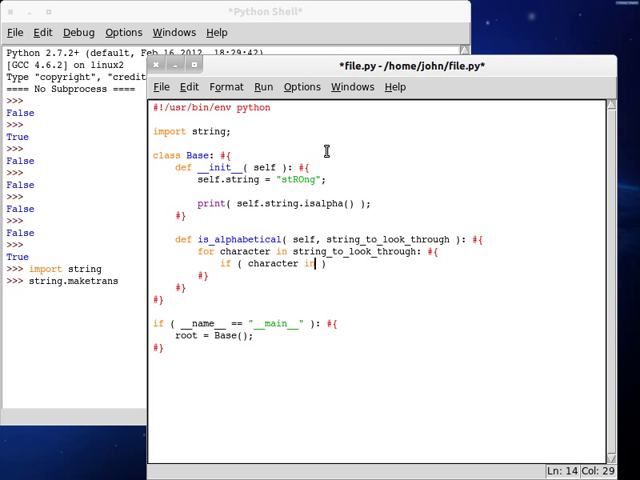
type("ascii_")
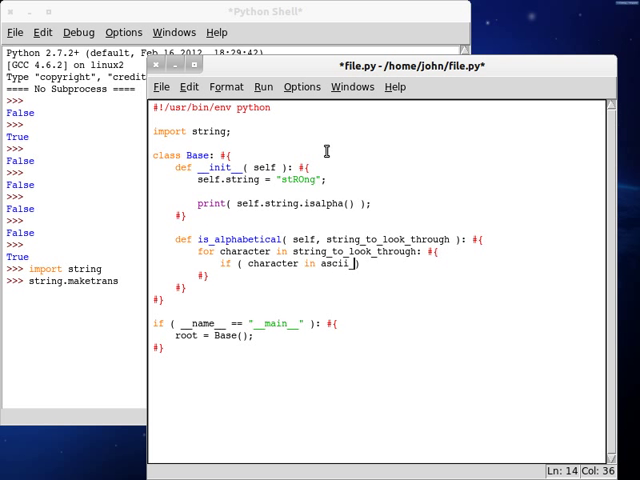
type("letters")
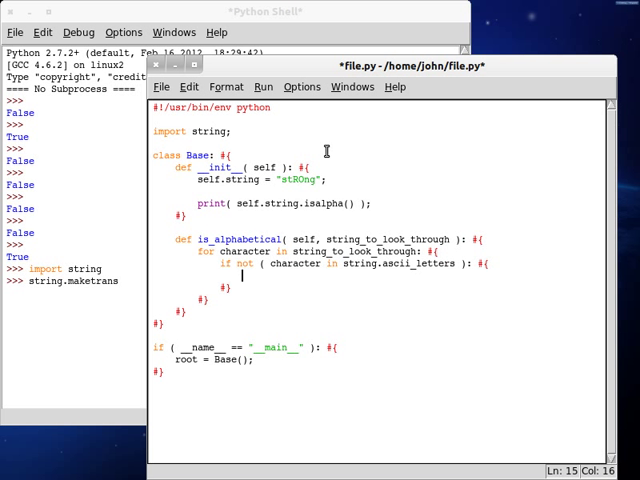
type("return")
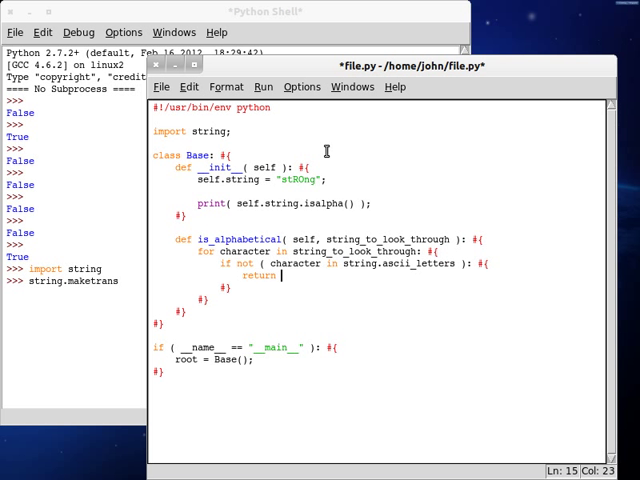
type("False;")
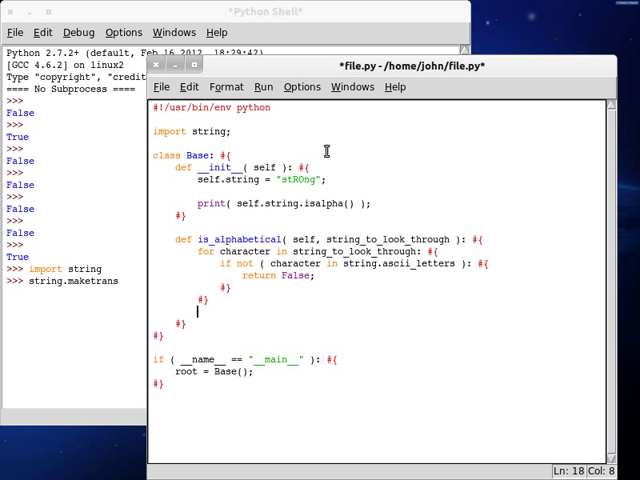
type("return T")
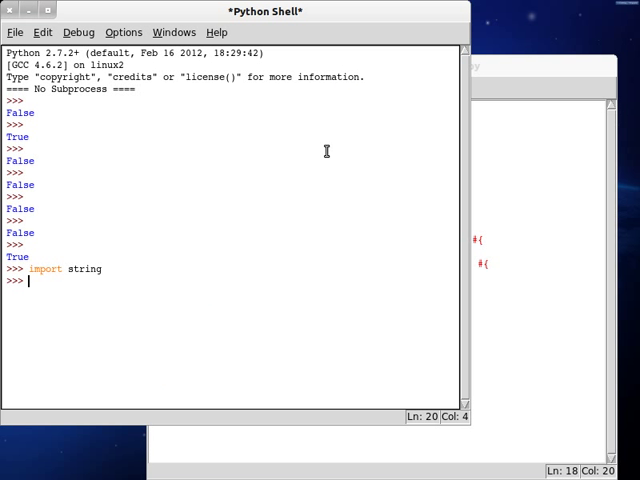
Evaluate string.ascii_letters in the Python Shell to display every lowercase and uppercase letter
type("sr")
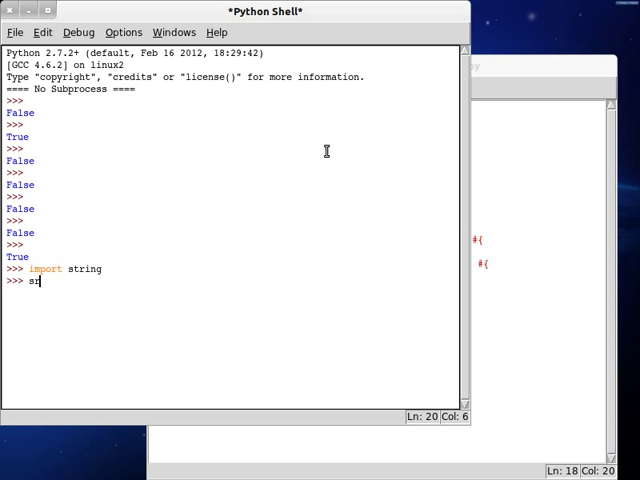
type("tring.ascii")
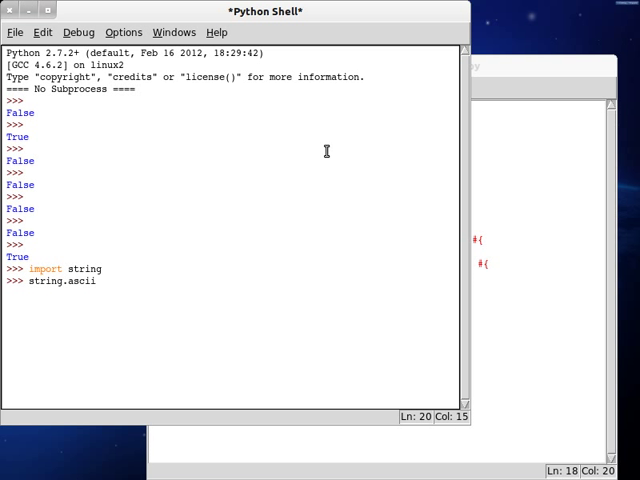
type("_letters")
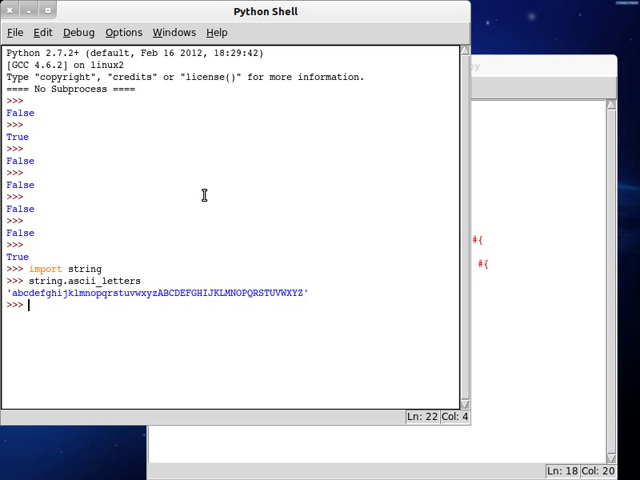
left_click_drag(12, 293, 85, 293)
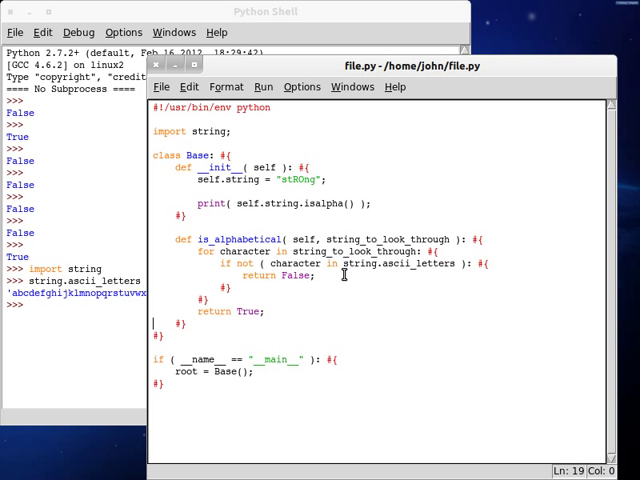
mouse_move(34, 268)
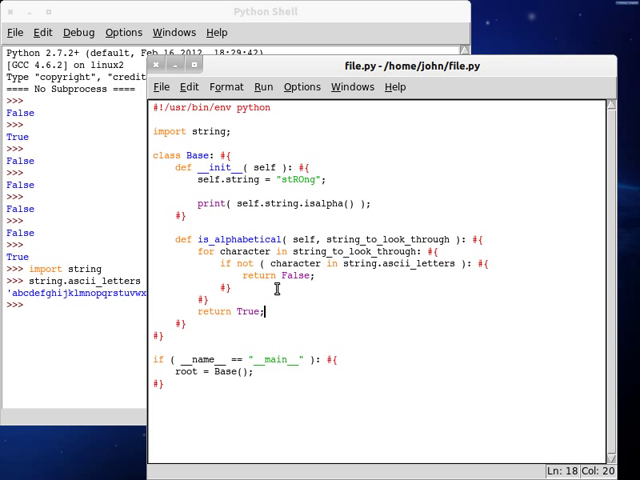
mouse_move(275, 251)
type("print(  ")
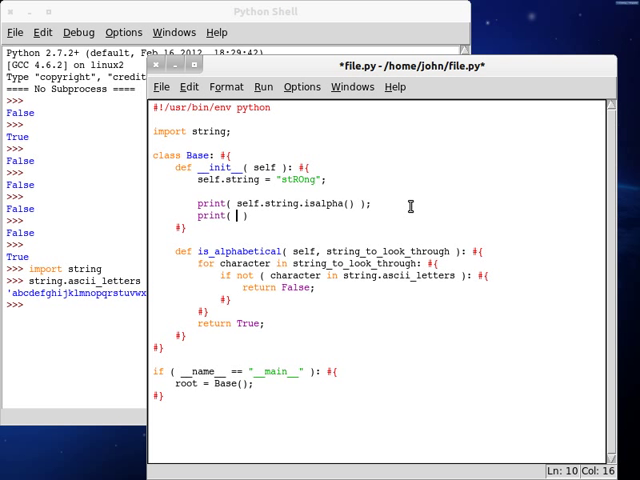
Print self.is_alphabetical(self.string) in __init__, run for True twice, then select stROng
type("self.is_alphabetical(")
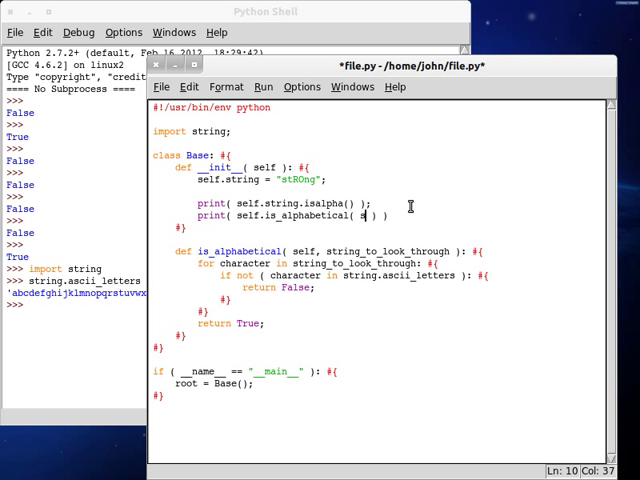
type("self.string")
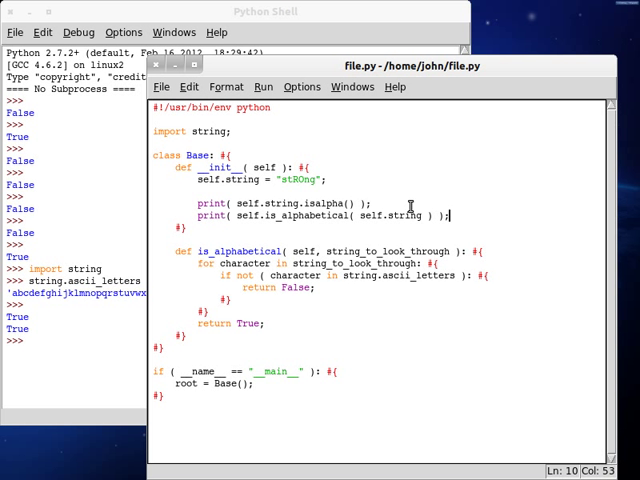
double_click(289, 178)
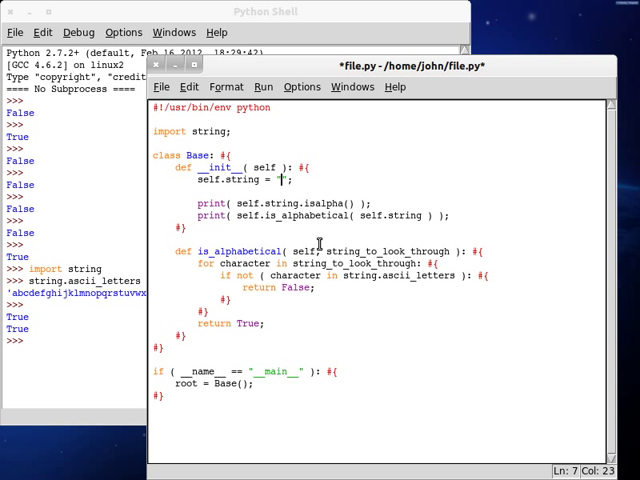
Rerun with self.string "This is a string" (False twice), then "string" (True twice)
type("T")
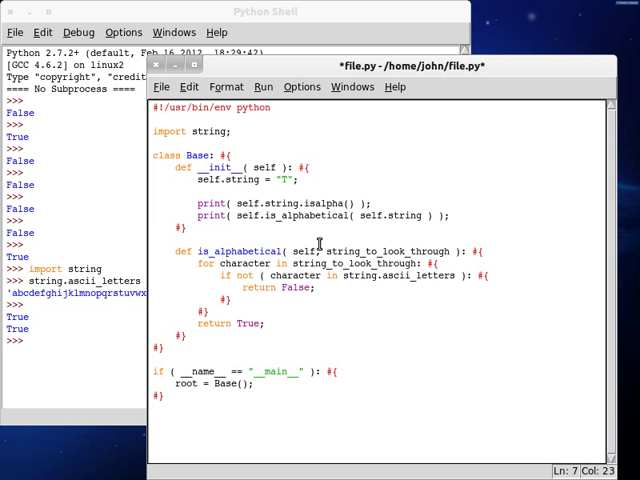
type("His is a string")
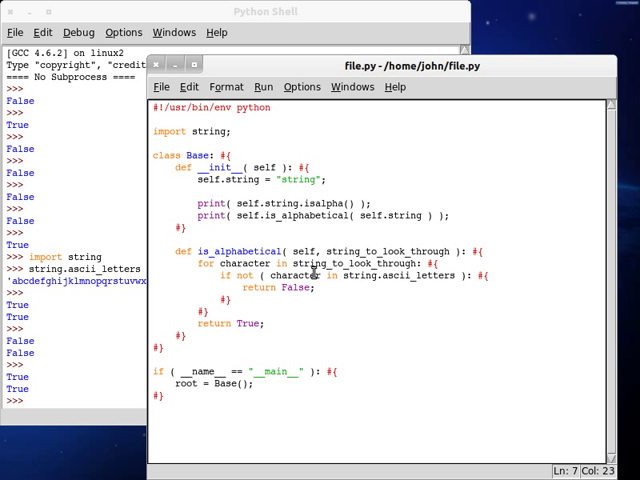
left_click(258, 322)
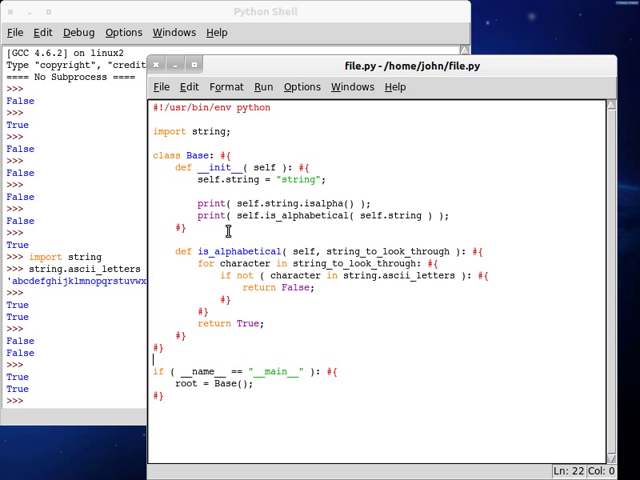
double_click(206, 131)
type("string.find")
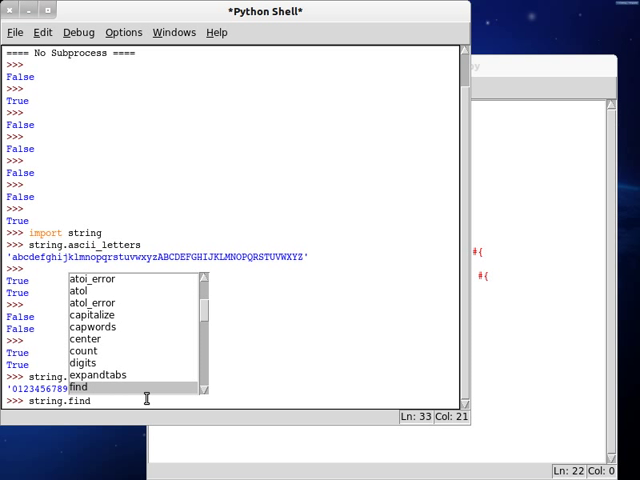
Look at string.punctuation and run help( string ) in the shell to show module docs
type("punctuation")
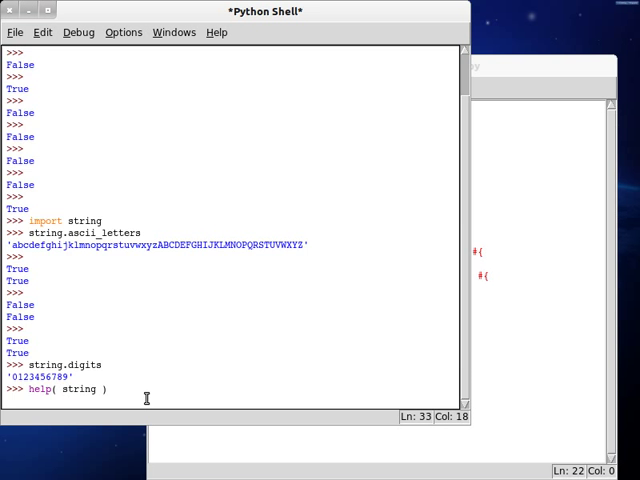
key("Return")
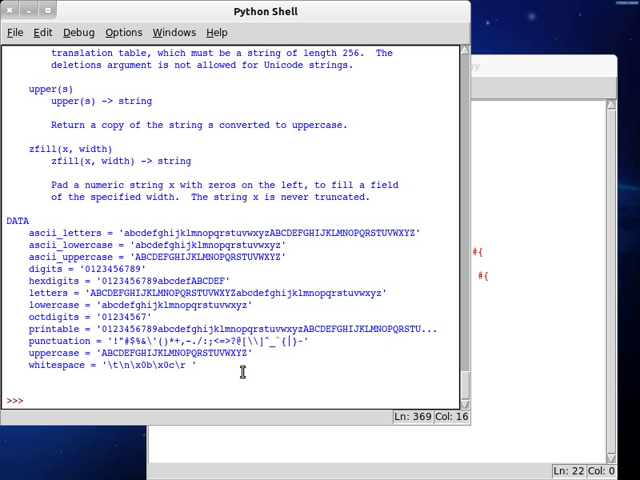
mouse_move(30, 236)
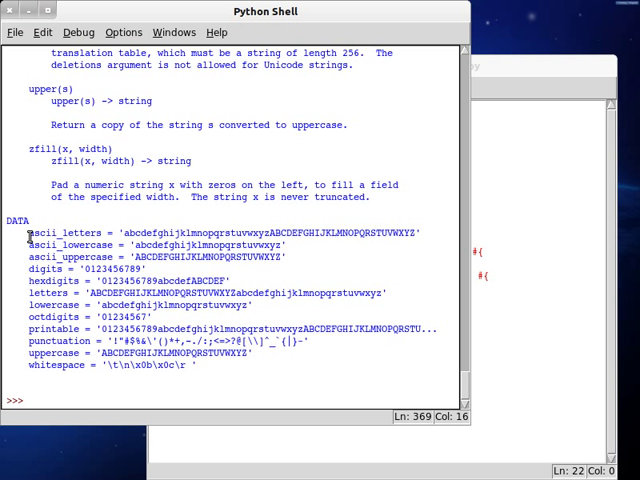
double_click(62, 255)
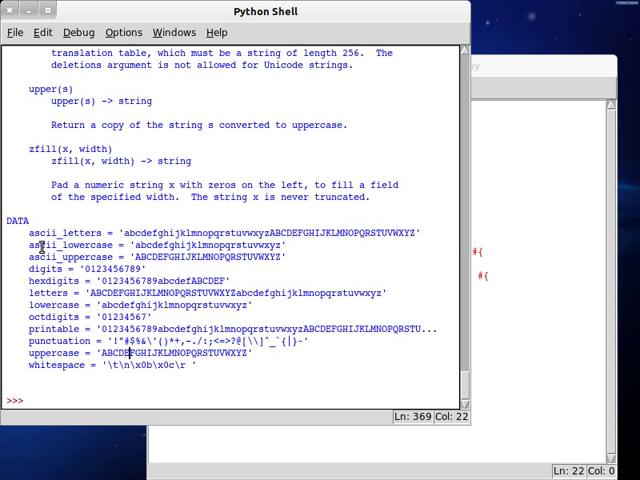
double_click(52, 233)
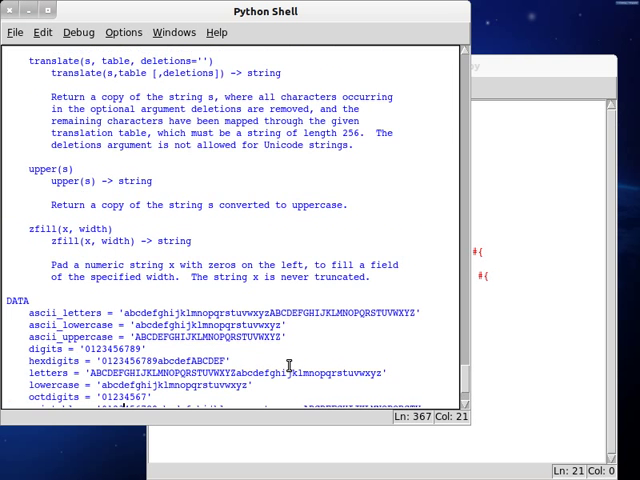
scroll("down", 3)
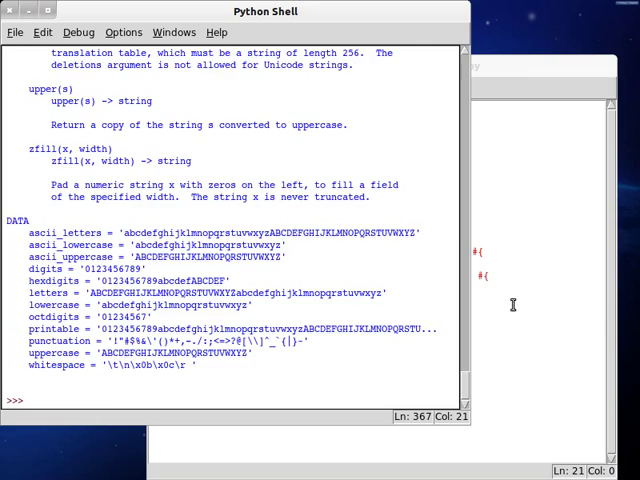